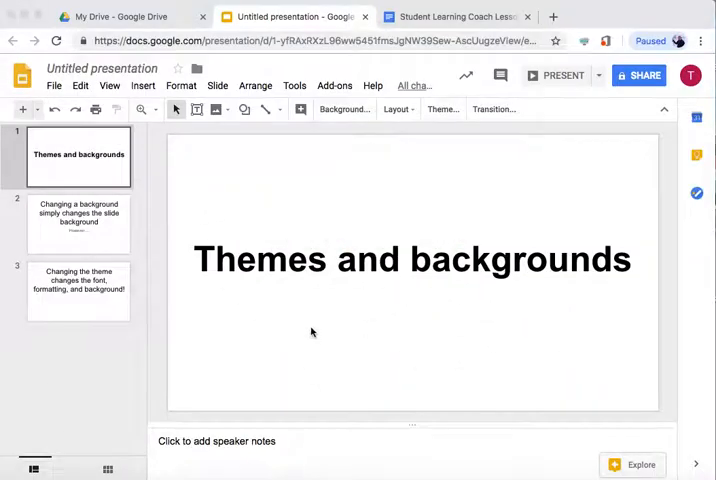
pyautogui.moveTo(352, 154)
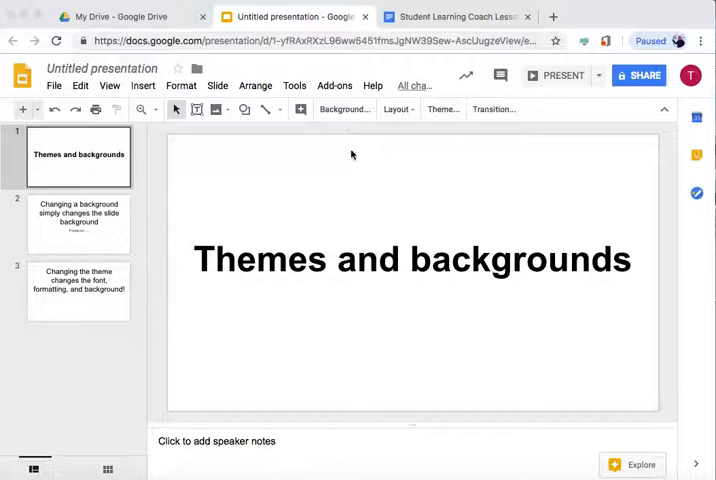
pyautogui.moveTo(218, 84)
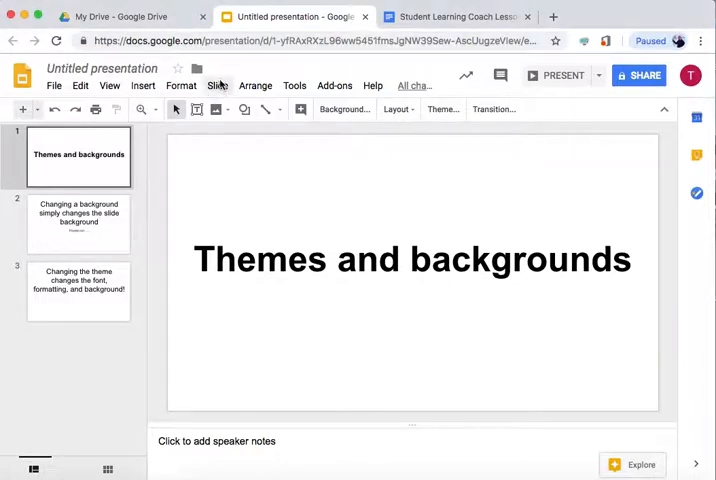
# - Pick yellow as the background colour and add it to the theme so all three slides use it
pyautogui.click(218, 84)
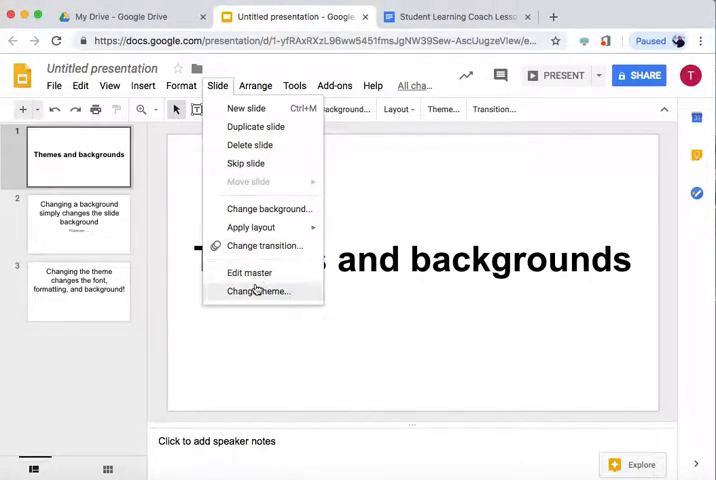
pyautogui.click(376, 164)
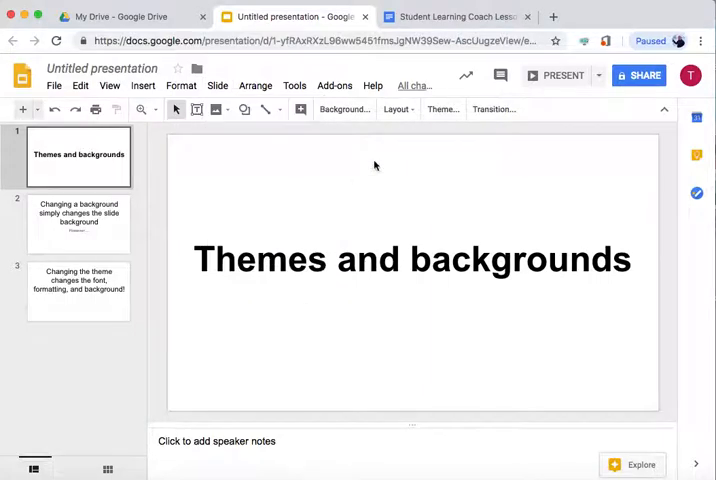
pyautogui.moveTo(344, 108)
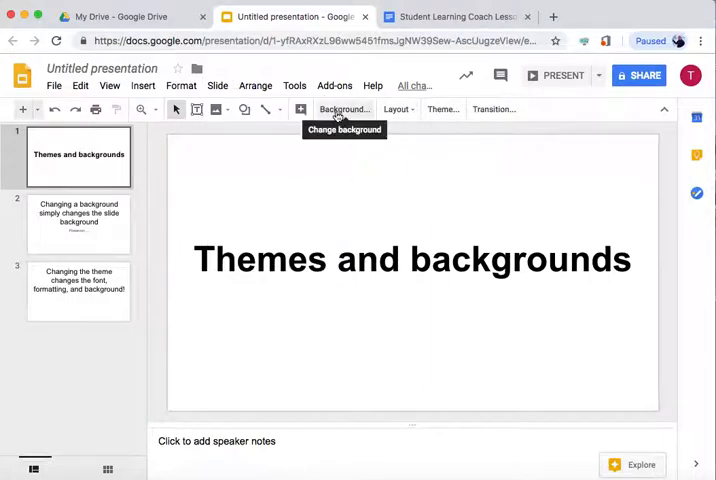
pyautogui.click(344, 108)
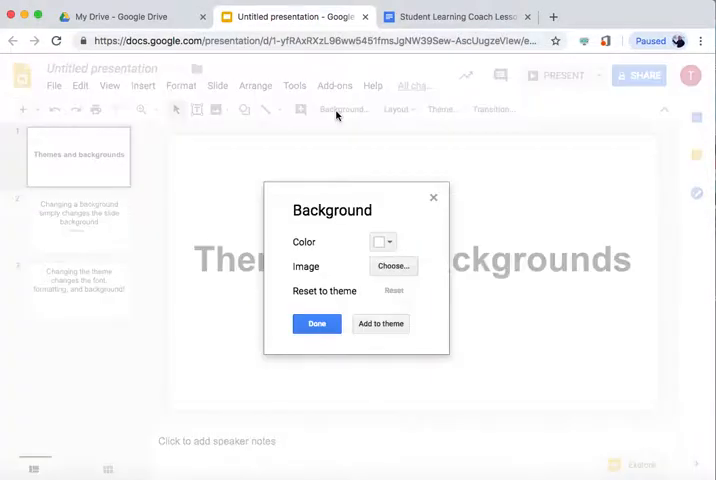
pyautogui.click(388, 242)
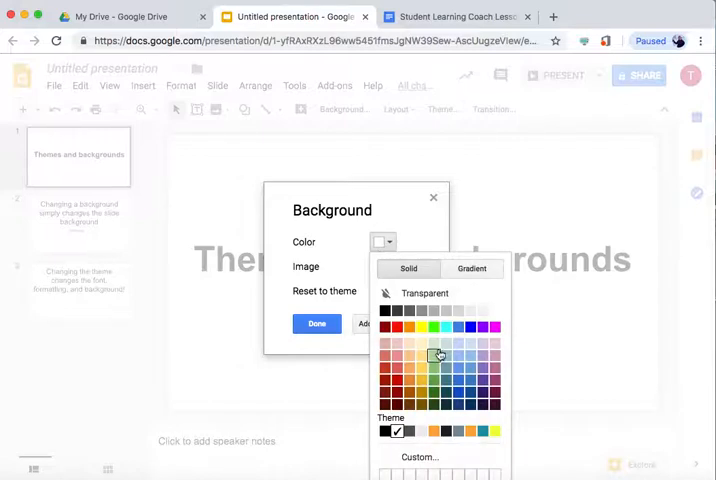
pyautogui.click(436, 356)
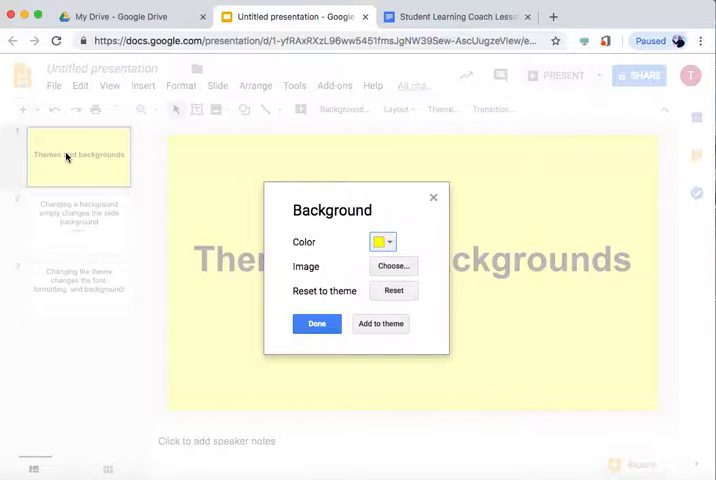
pyautogui.moveTo(56, 334)
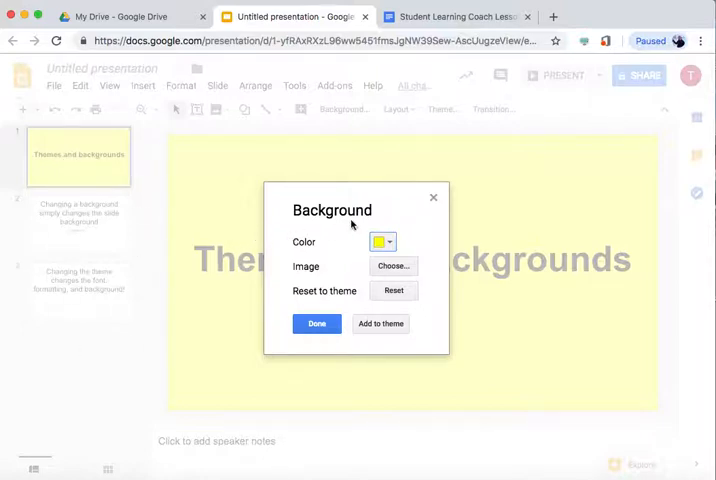
pyautogui.moveTo(392, 264)
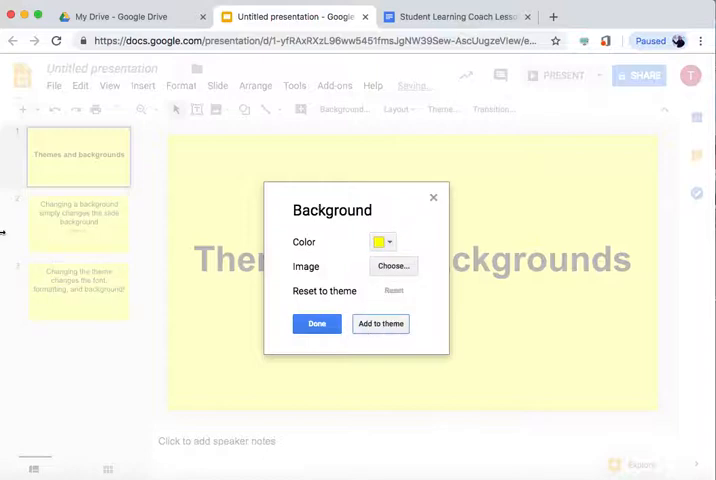
pyautogui.moveTo(462, 224)
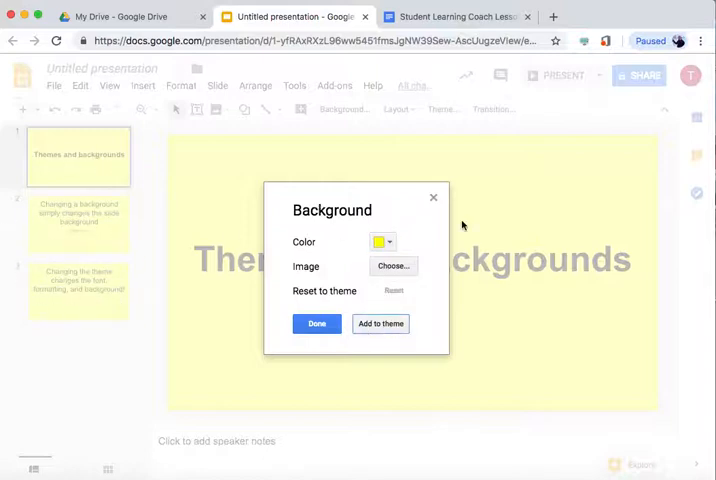
pyautogui.click(316, 324)
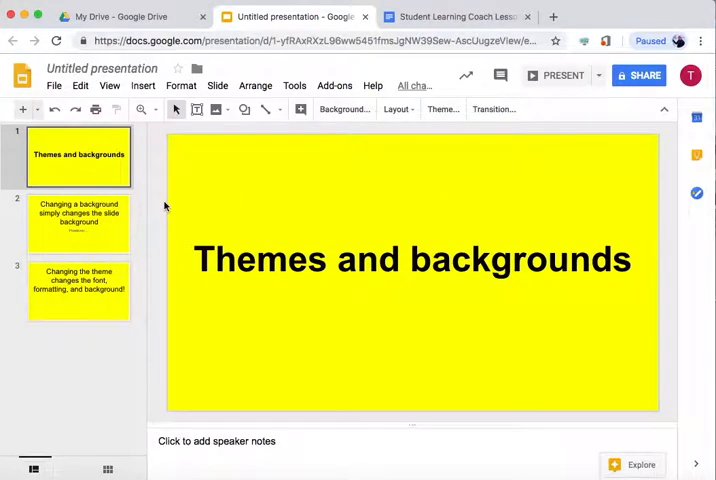
pyautogui.moveTo(334, 318)
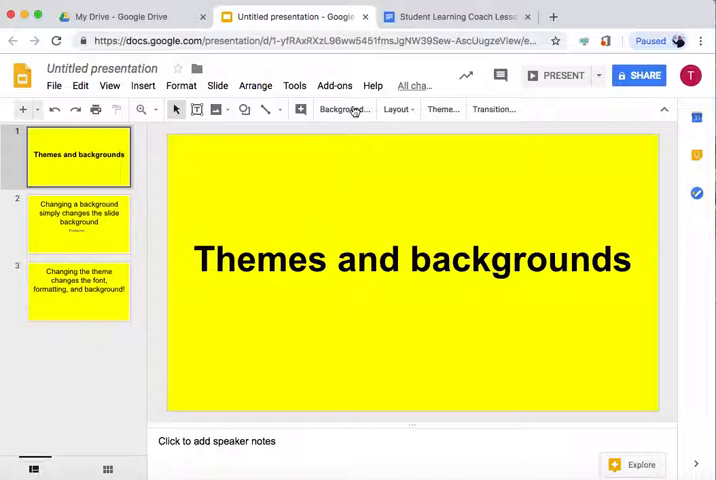
# - Search 'mountain' for a background image and apply a snowy mountain photo to every slide
pyautogui.click(344, 108)
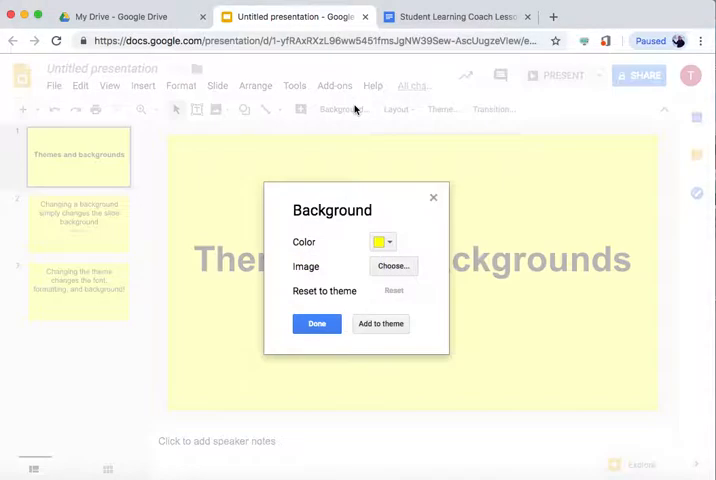
pyautogui.click(392, 266)
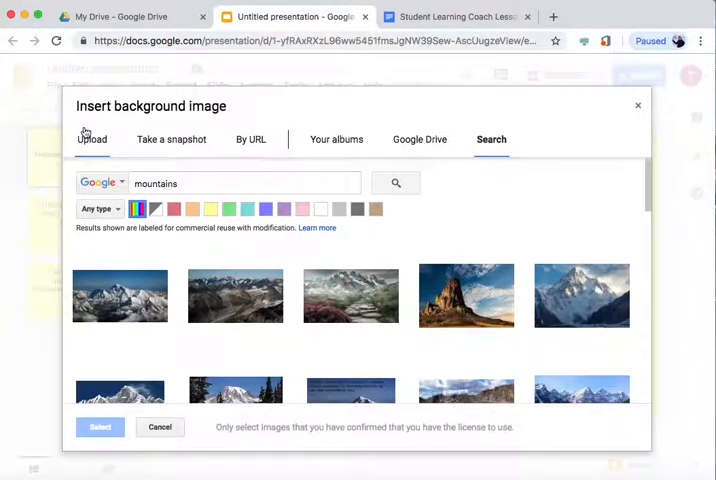
pyautogui.click(172, 140)
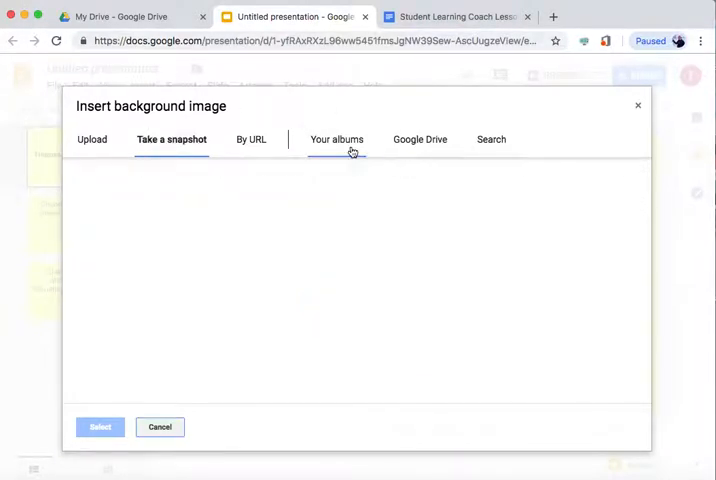
pyautogui.click(490, 140)
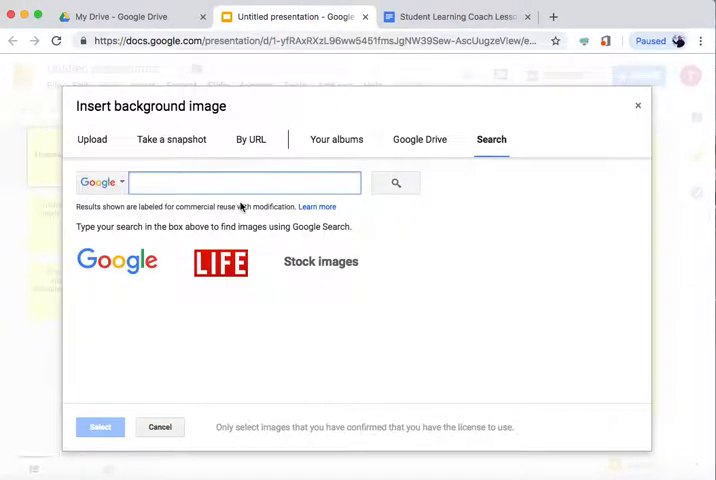
pyautogui.write('mountain')
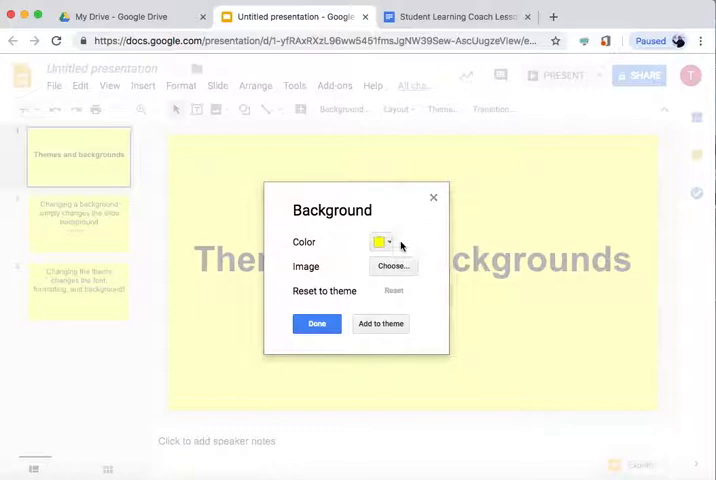
pyautogui.click(392, 264)
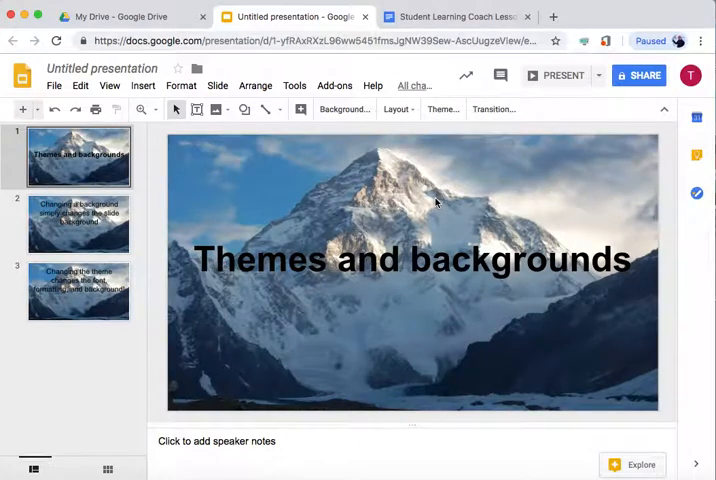
pyautogui.moveTo(258, 360)
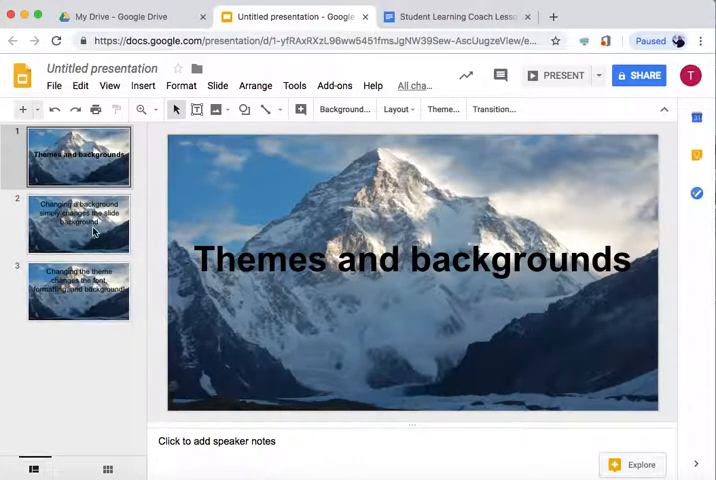
# - Apply the Momentum theme from the Themes panel, replacing the mountain background deck-wide
pyautogui.click(90, 224)
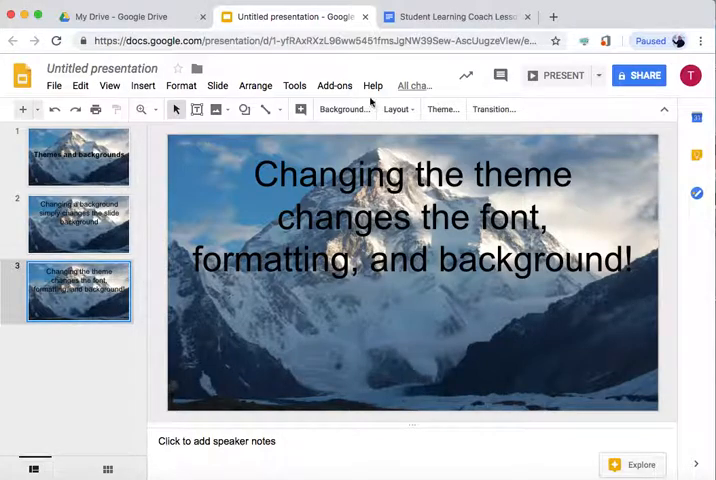
pyautogui.click(444, 108)
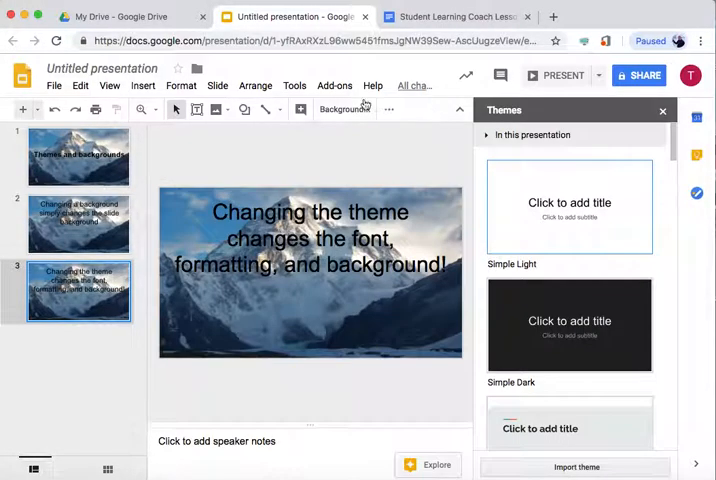
pyautogui.click(218, 84)
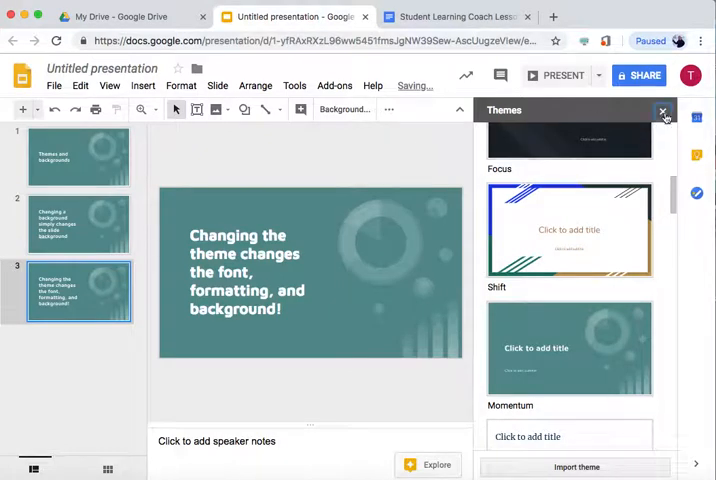
pyautogui.click(662, 112)
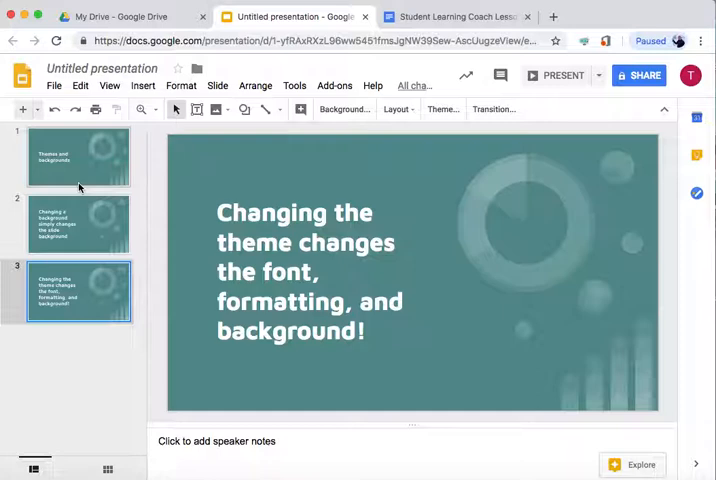
pyautogui.click(394, 108)
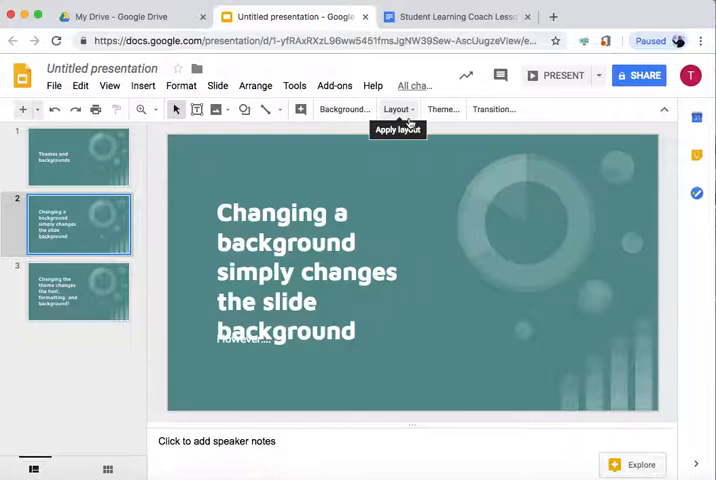
pyautogui.moveTo(92, 224)
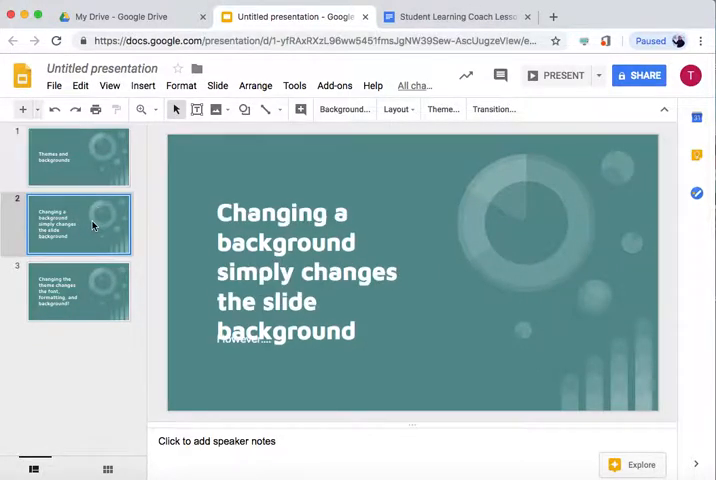
pyautogui.moveTo(416, 120)
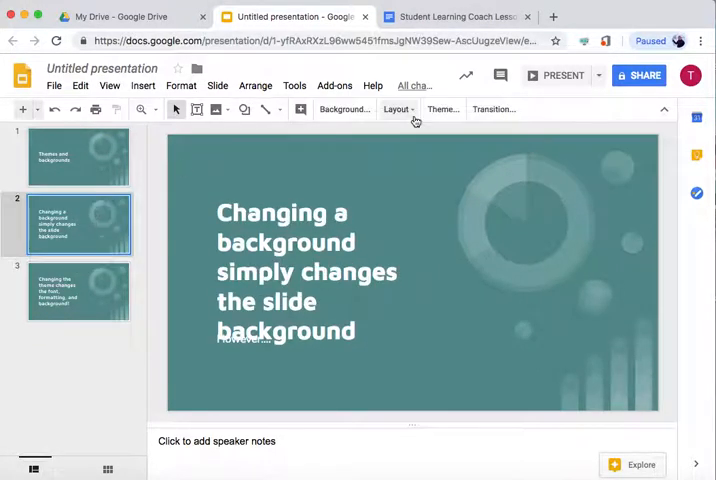
# - Give slide 2 the Section header layout and slide 3 the Title only layout
pyautogui.click(396, 108)
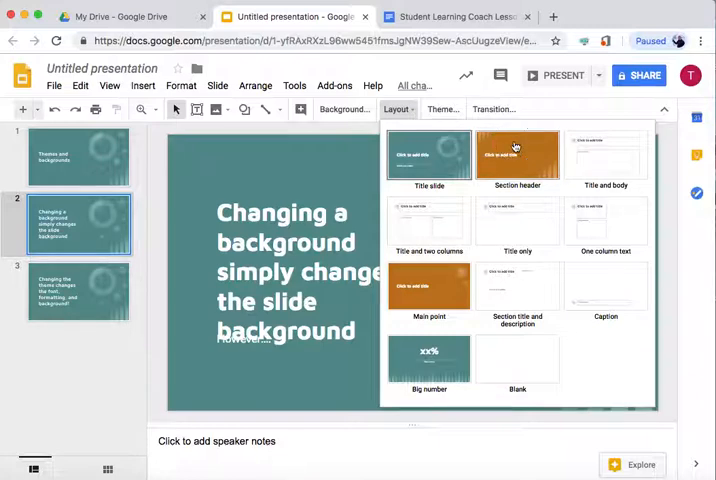
pyautogui.click(516, 156)
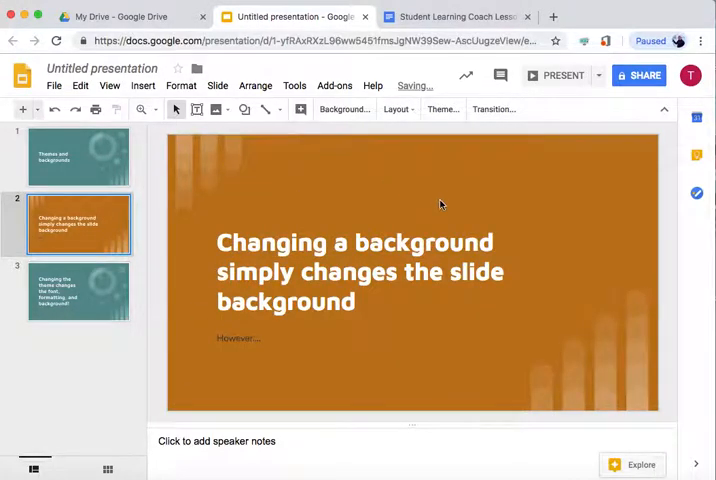
pyautogui.click(78, 292)
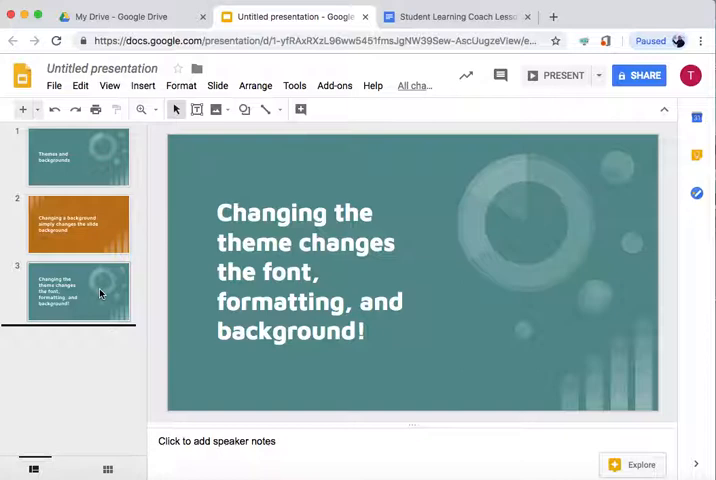
pyautogui.click(396, 108)
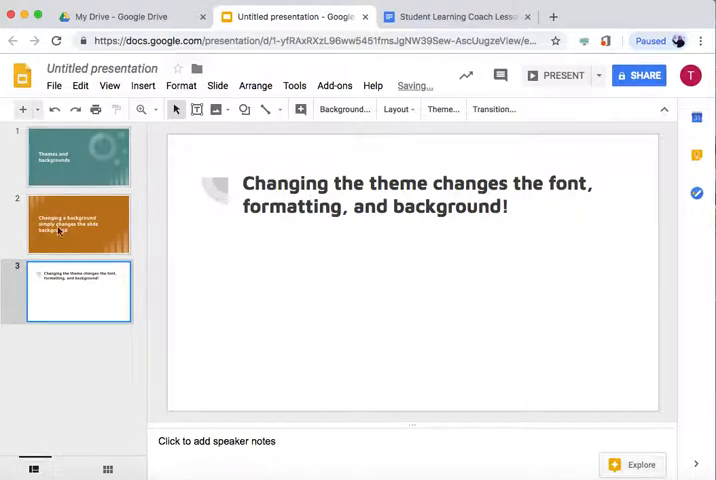
# - Return to slide 2 and look through the Layout, Background and Slide menu options
pyautogui.click(396, 108)
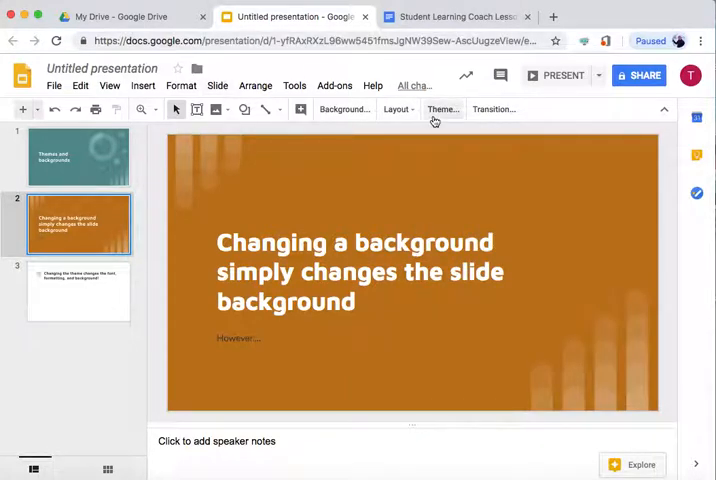
pyautogui.click(396, 108)
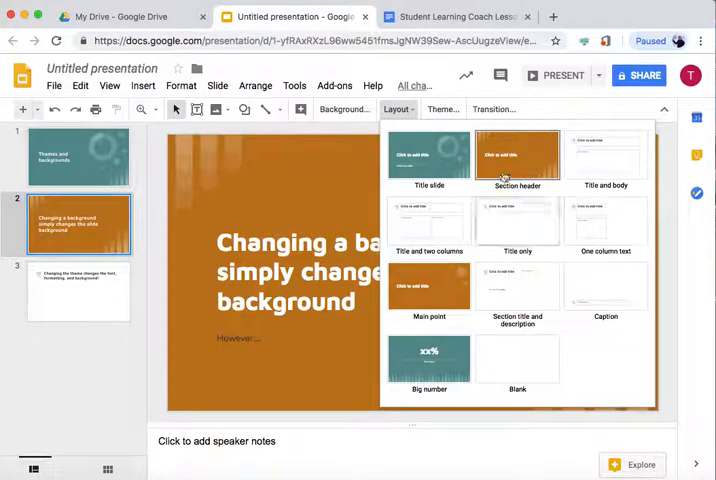
pyautogui.click(344, 108)
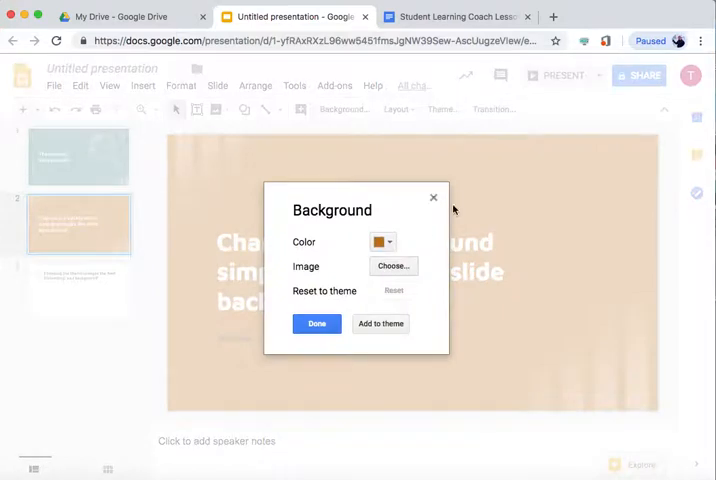
pyautogui.click(218, 84)
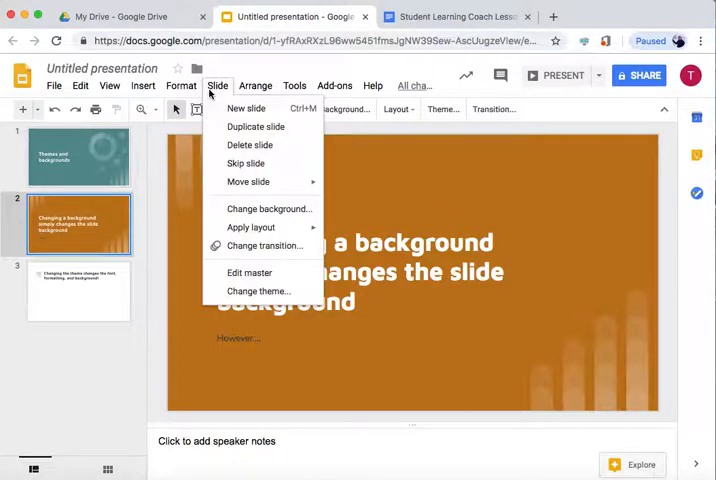
# - Edit the master, select the Section header layout's top-left striped graphic and delete it
pyautogui.click(248, 272)
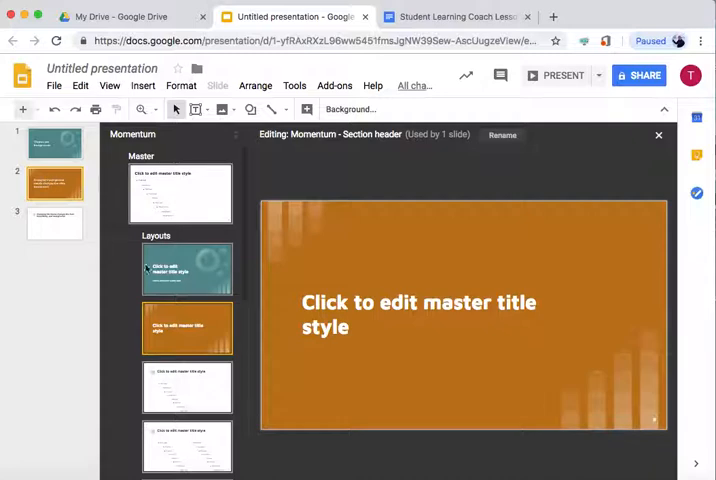
pyautogui.click(418, 314)
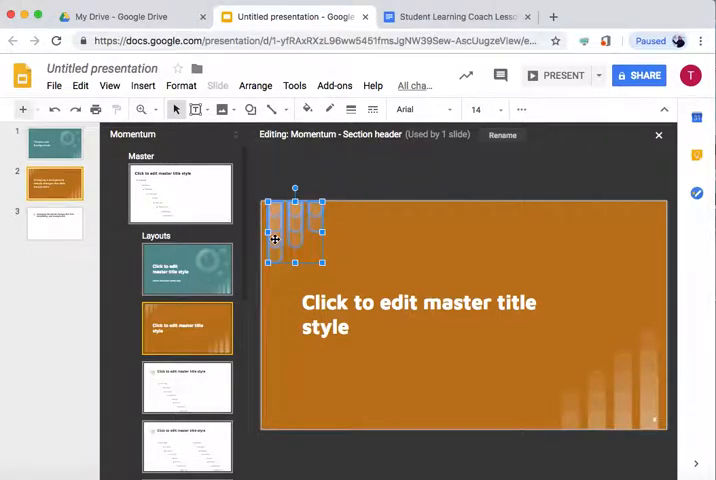
pyautogui.press('Delete')
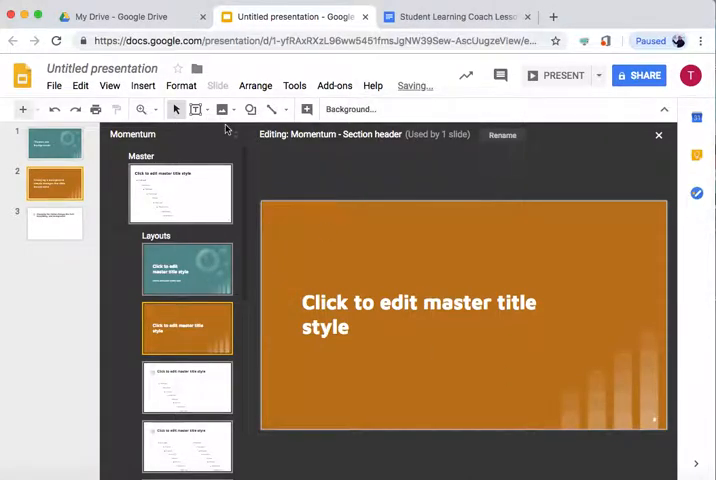
# - Draw a Smiley face shape in the layout's top-left, fill it yellow, and exit the master editor
pyautogui.click(252, 108)
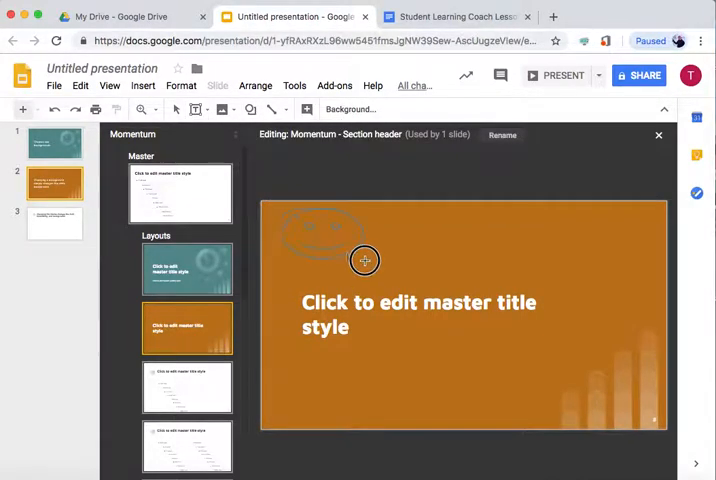
pyautogui.click(330, 240)
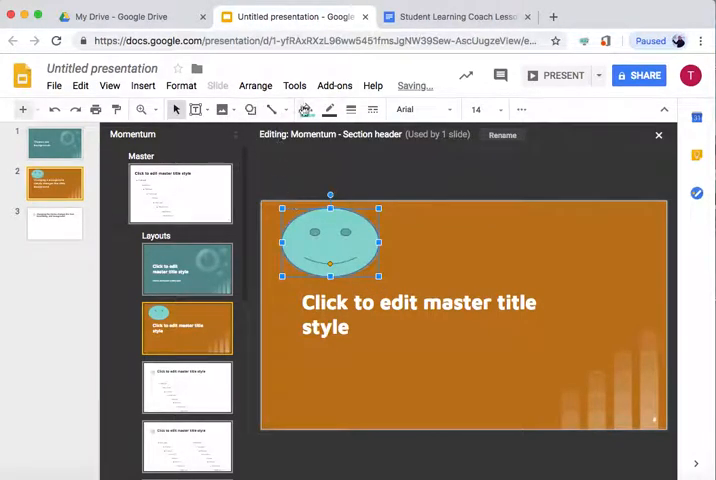
pyautogui.click(308, 110)
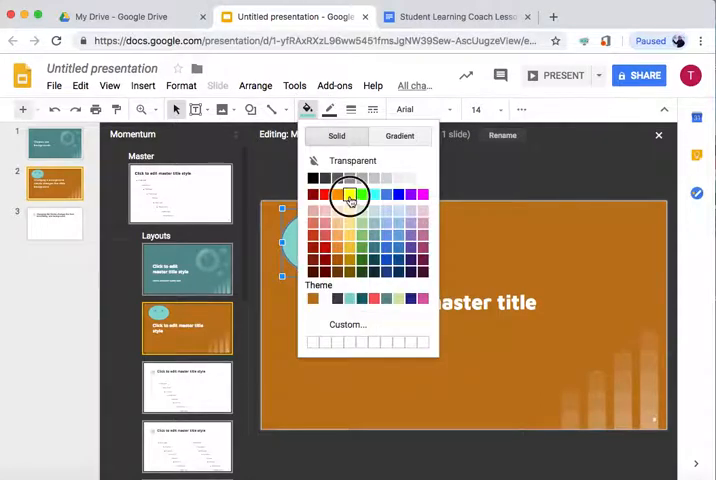
pyautogui.click(348, 194)
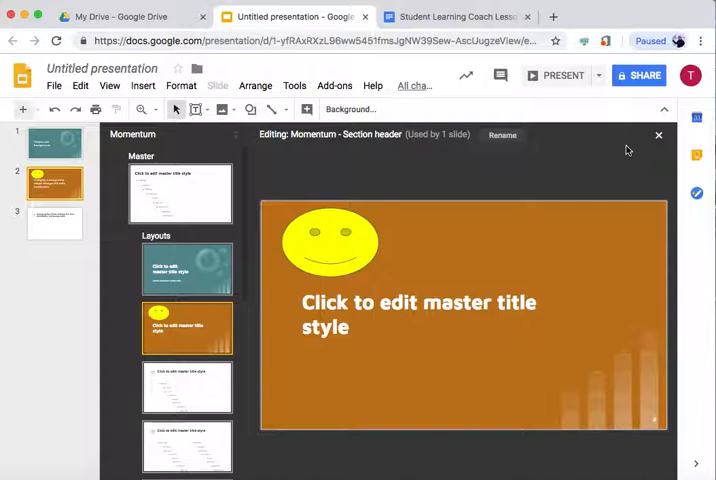
pyautogui.click(658, 134)
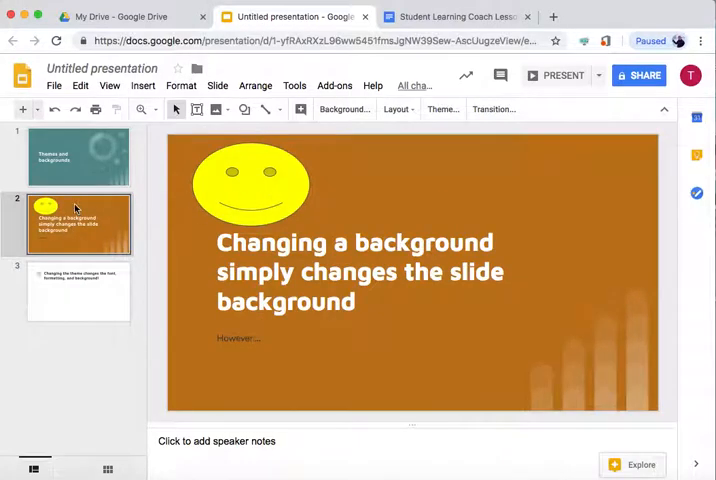
# - Apply the Title and two columns layout to slide 3
pyautogui.click(78, 156)
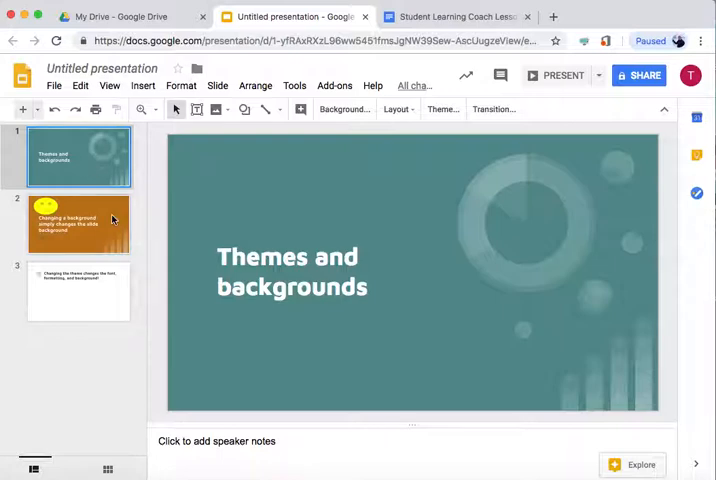
pyautogui.click(80, 292)
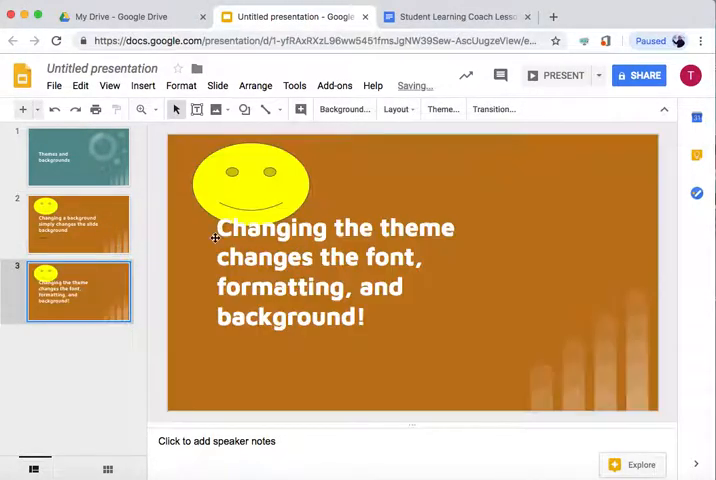
pyautogui.click(396, 108)
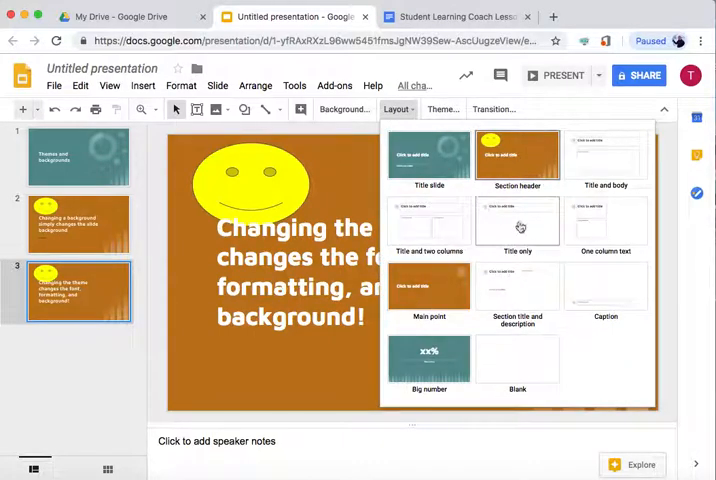
pyautogui.moveTo(474, 252)
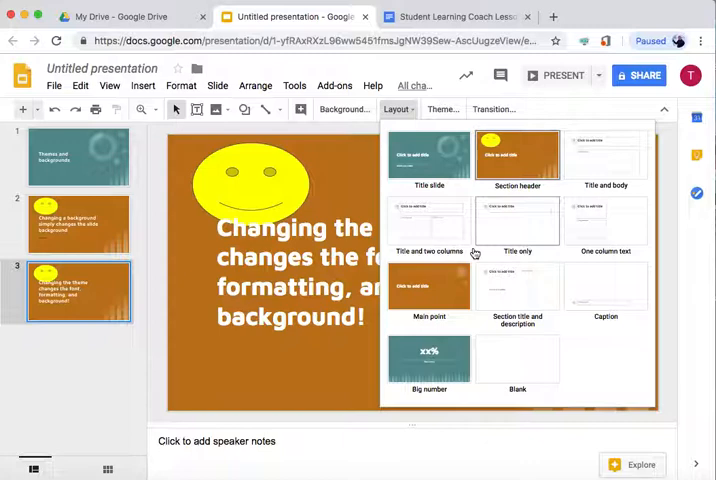
pyautogui.moveTo(460, 220)
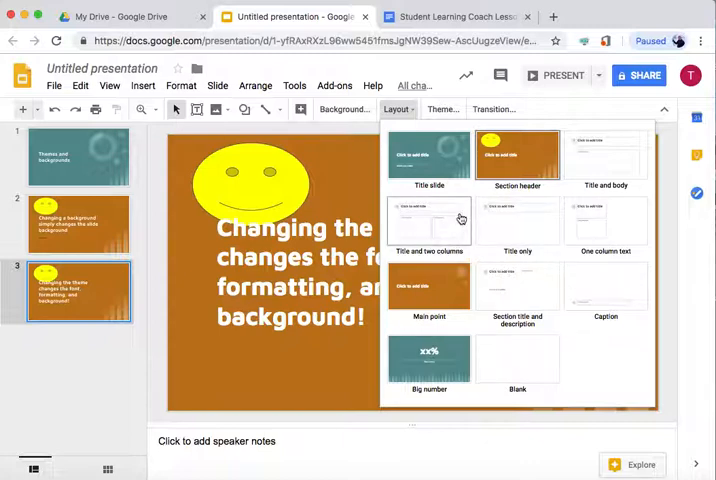
pyautogui.click(430, 220)
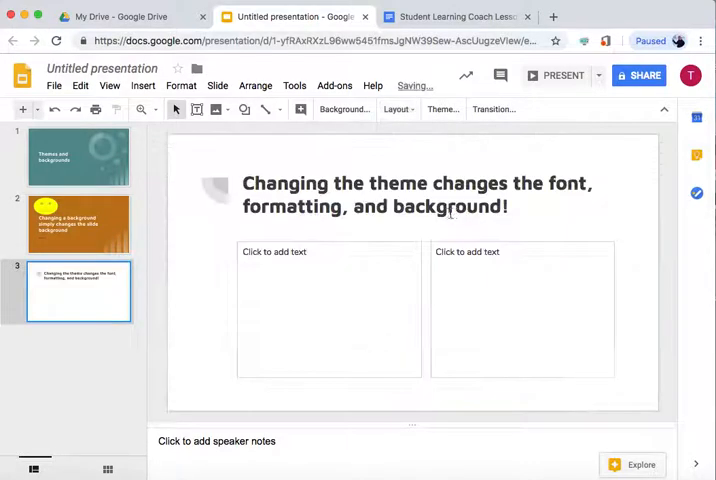